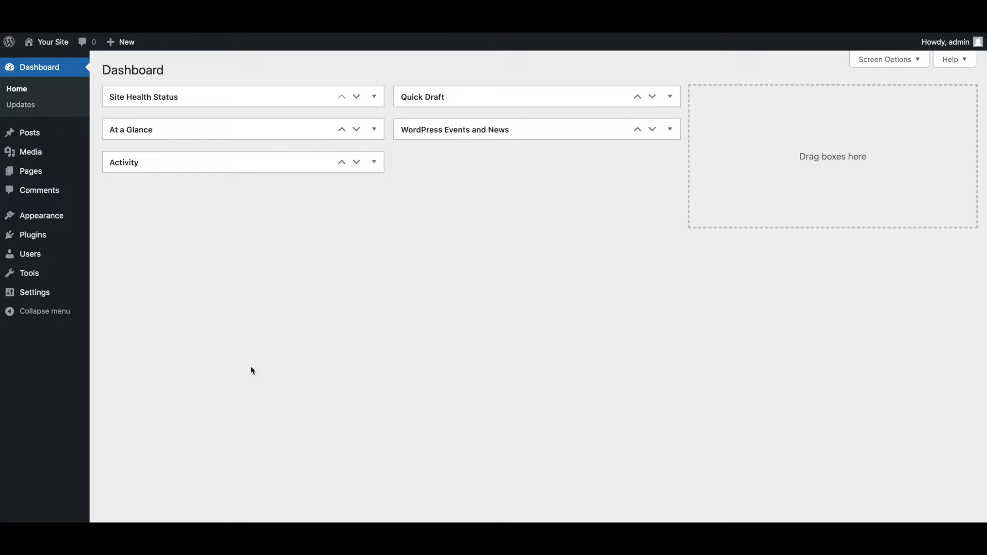
{"action": "mouse_move", "coordinate": [30, 133]}
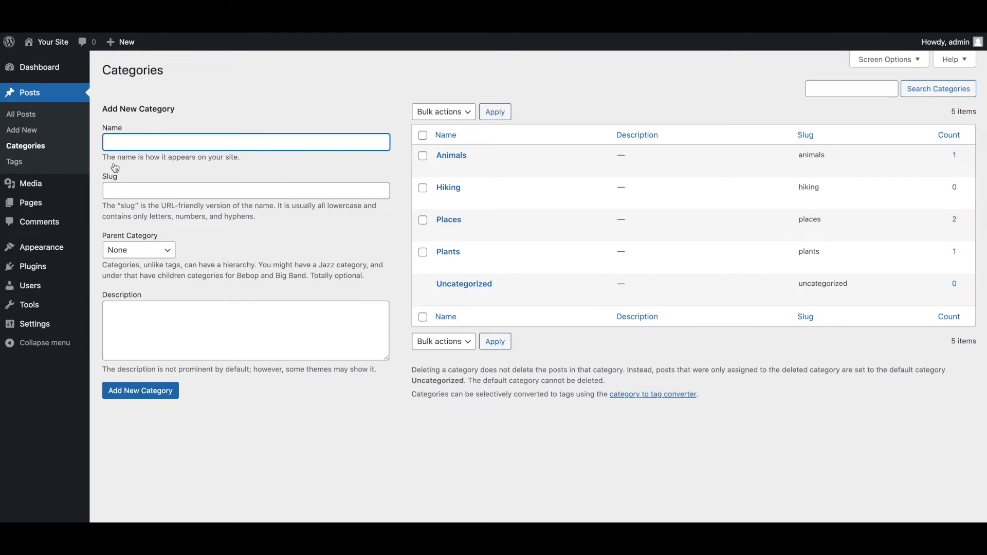
{"action": "mouse_move", "coordinate": [395, 143]}
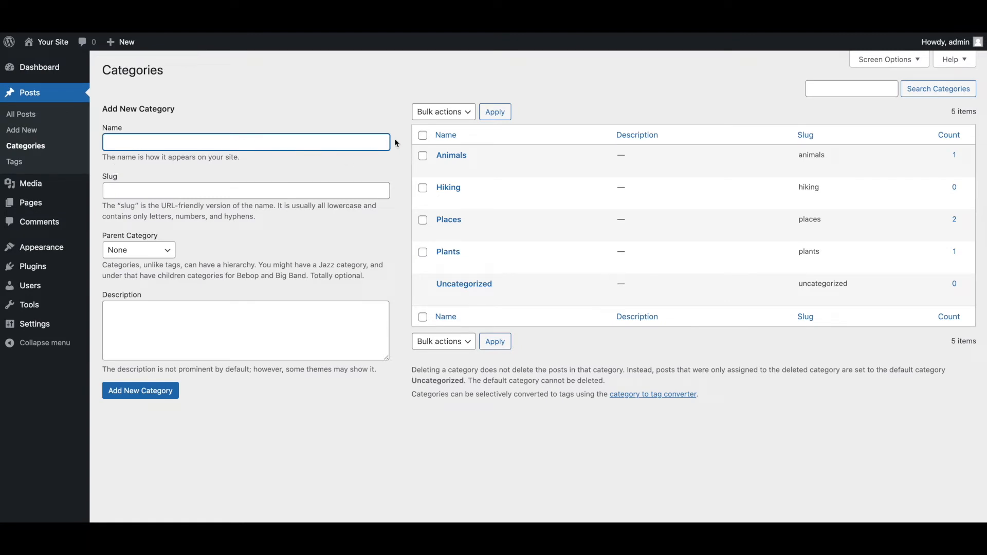
Step: Add category 'Insects', slug 'insects', parent Animals, description 'This is the category description.'
{"action": "type", "text": "Insects"}
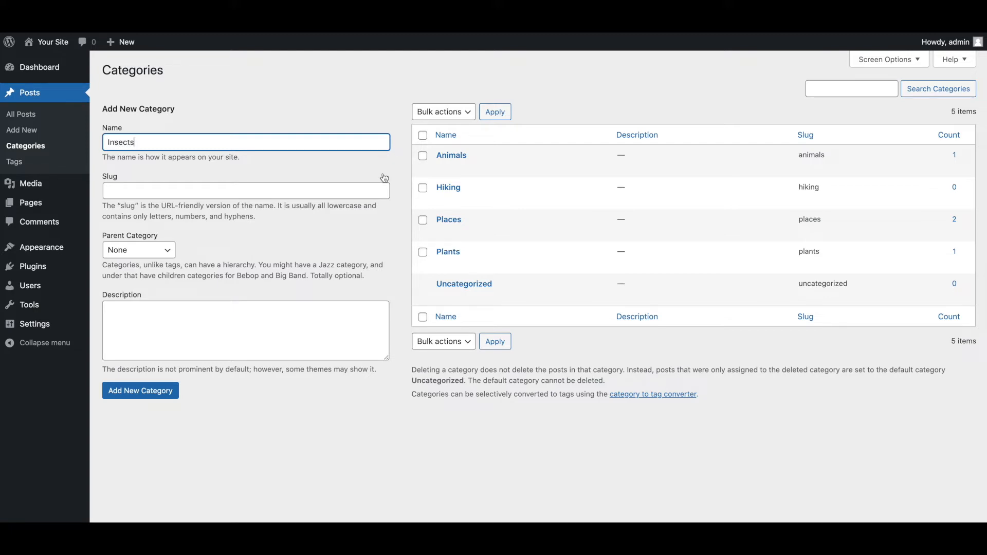
{"action": "type", "text": "insects"}
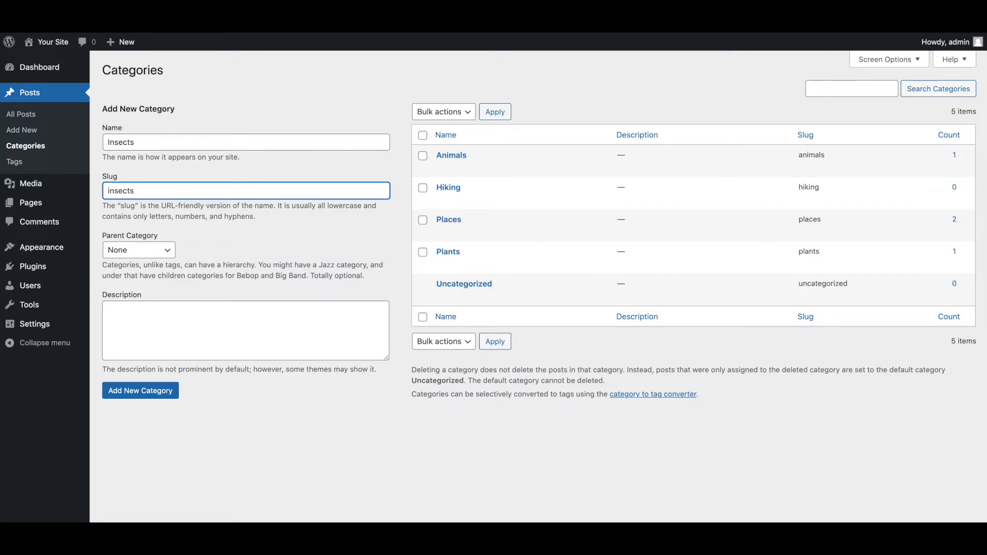
{"action": "left_click", "coordinate": [137, 249]}
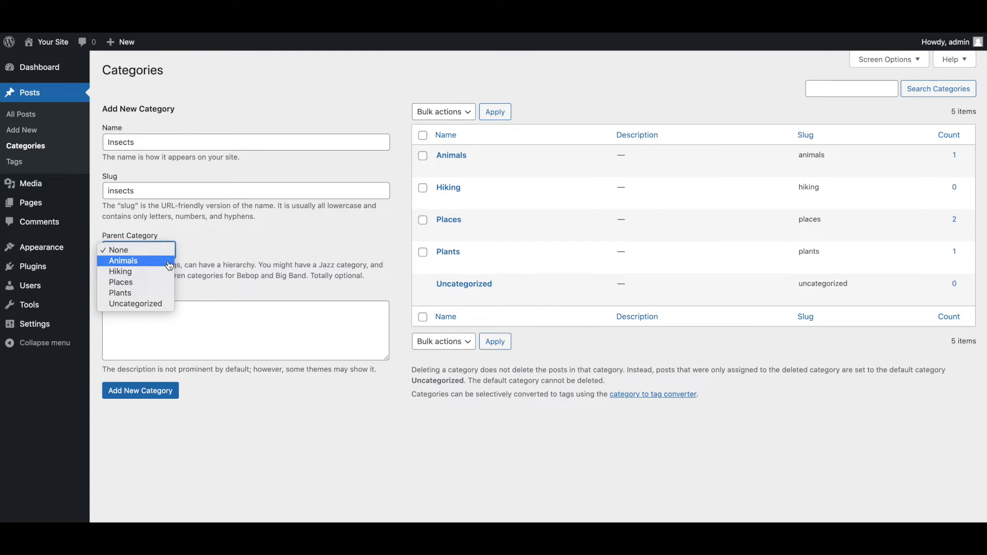
{"action": "left_click", "coordinate": [124, 260]}
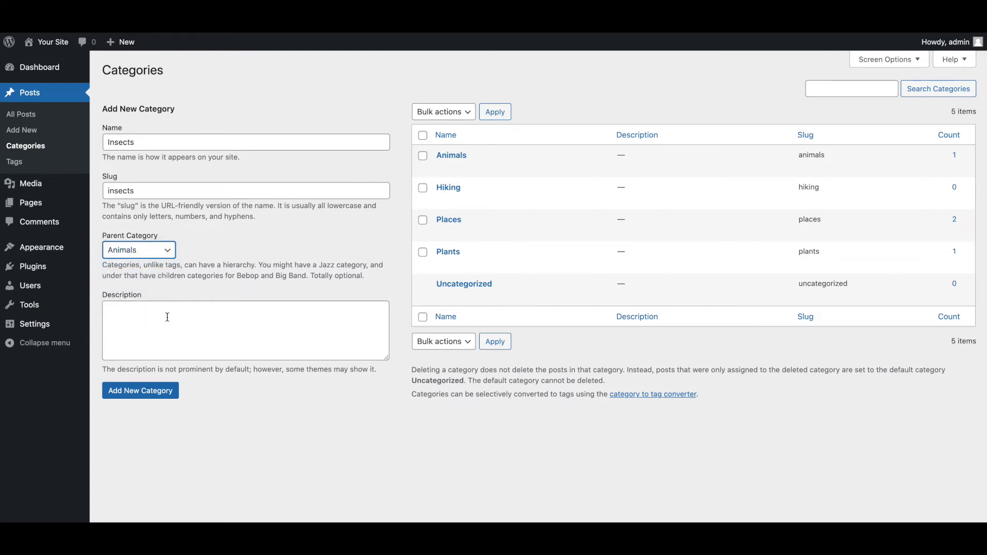
{"action": "type", "text": "This is the category description."}
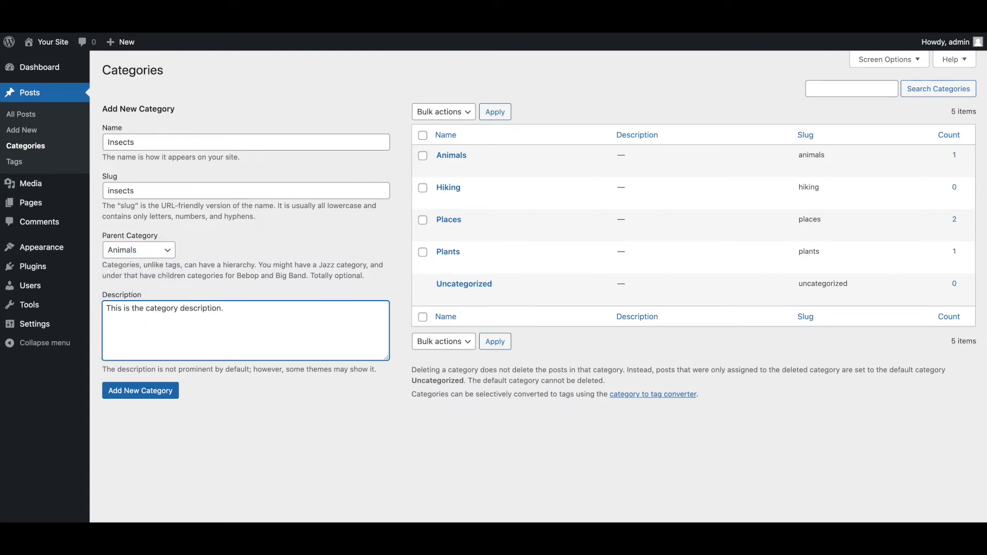
{"action": "left_click", "coordinate": [140, 390]}
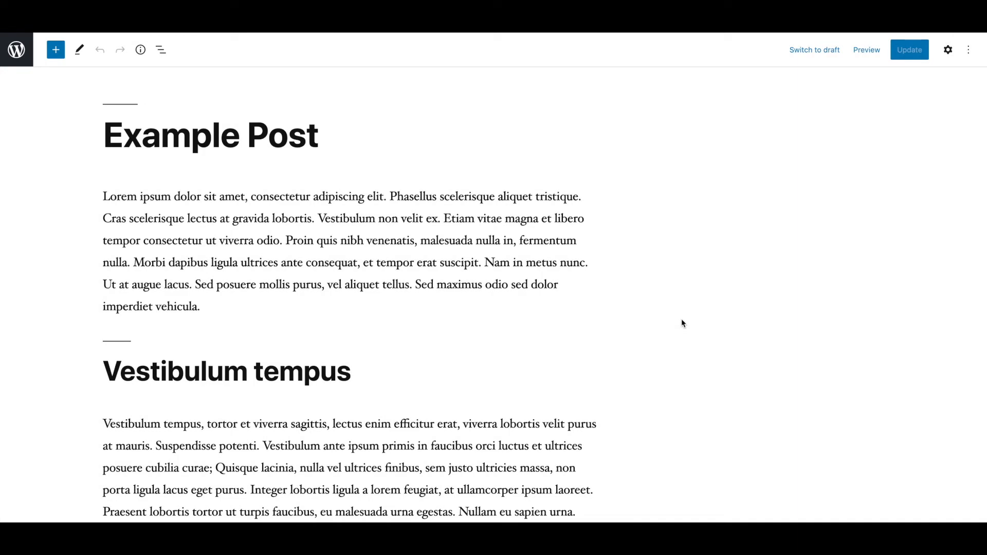
{"action": "mouse_move", "coordinate": [688, 319]}
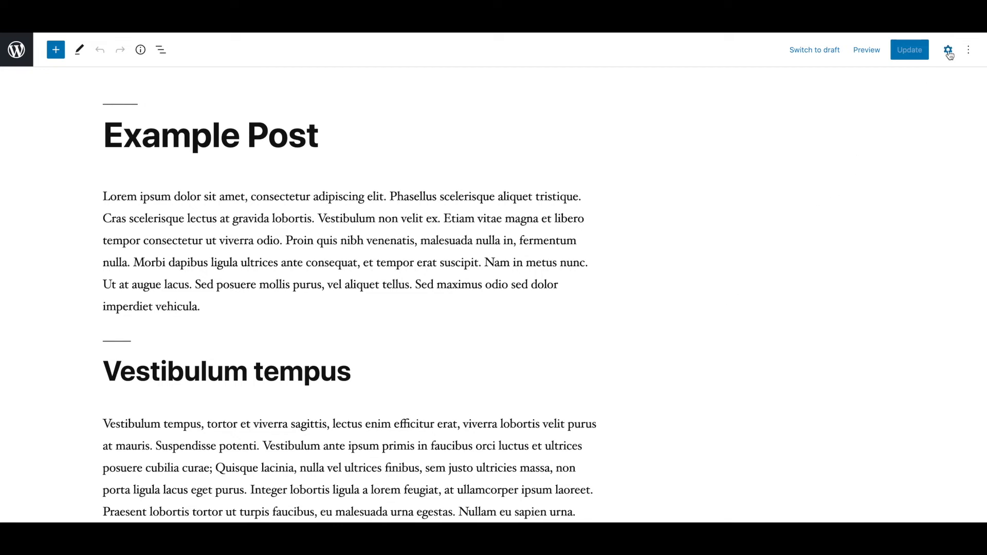
Step: Show Example Post's settings sidebar in the block editor
{"action": "left_click", "coordinate": [948, 50]}
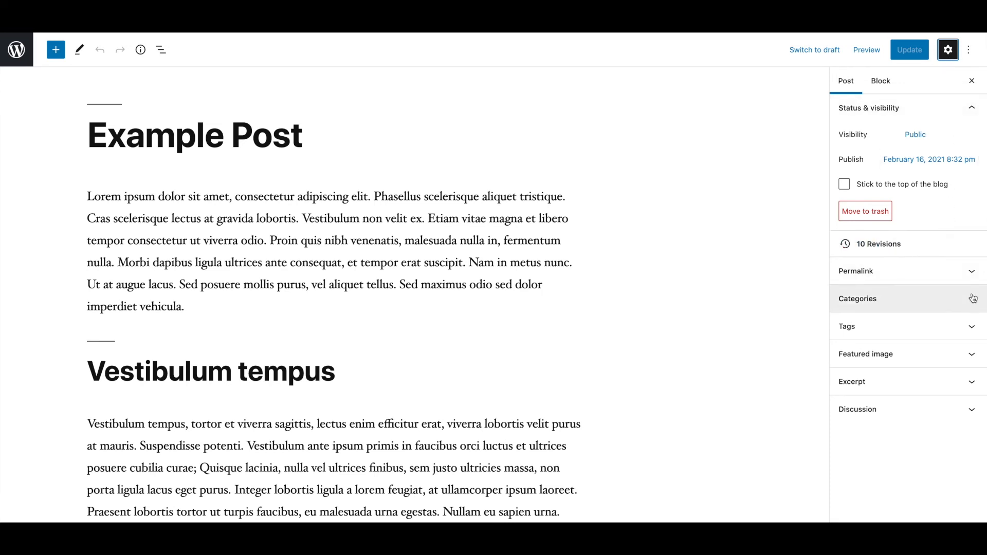
Step: From the post's Categories panel, add a new 'Insects' category with parent Animals
{"action": "left_click", "coordinate": [858, 298]}
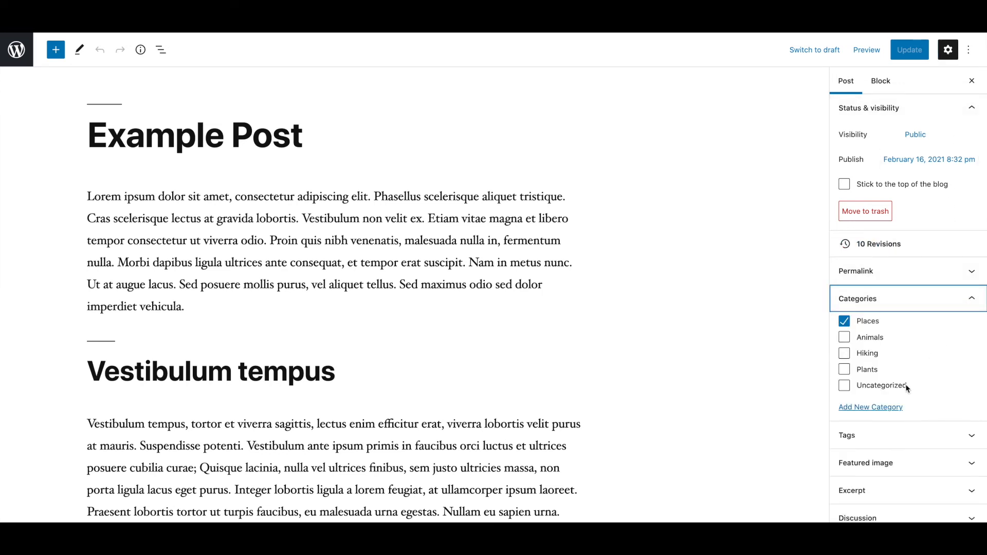
{"action": "left_click", "coordinate": [869, 406]}
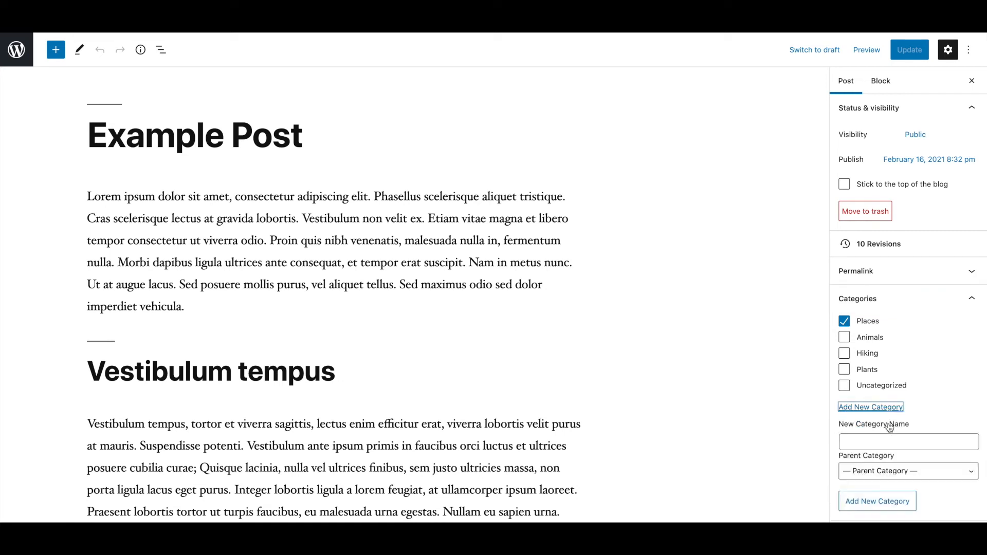
{"action": "type", "text": "Inse"}
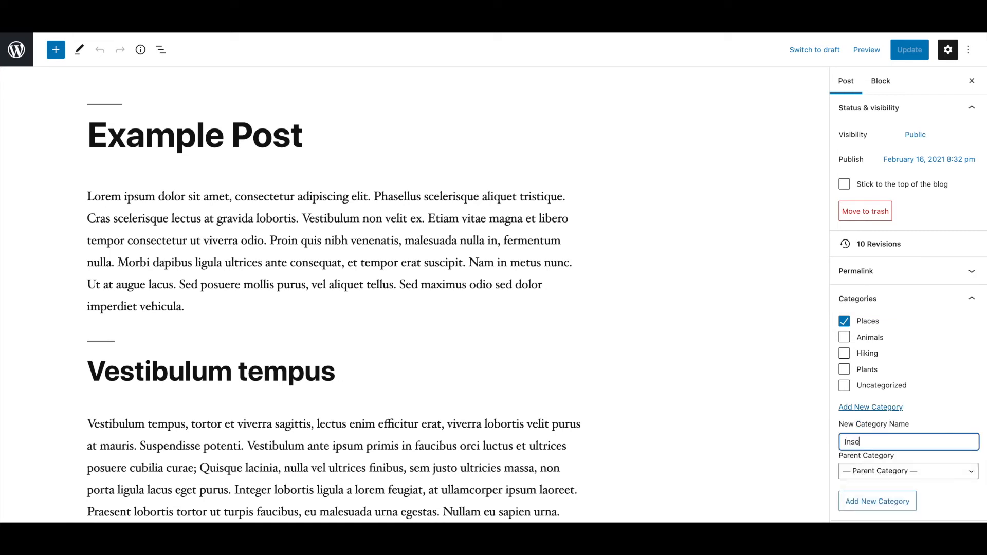
{"action": "left_click", "coordinate": [906, 470]}
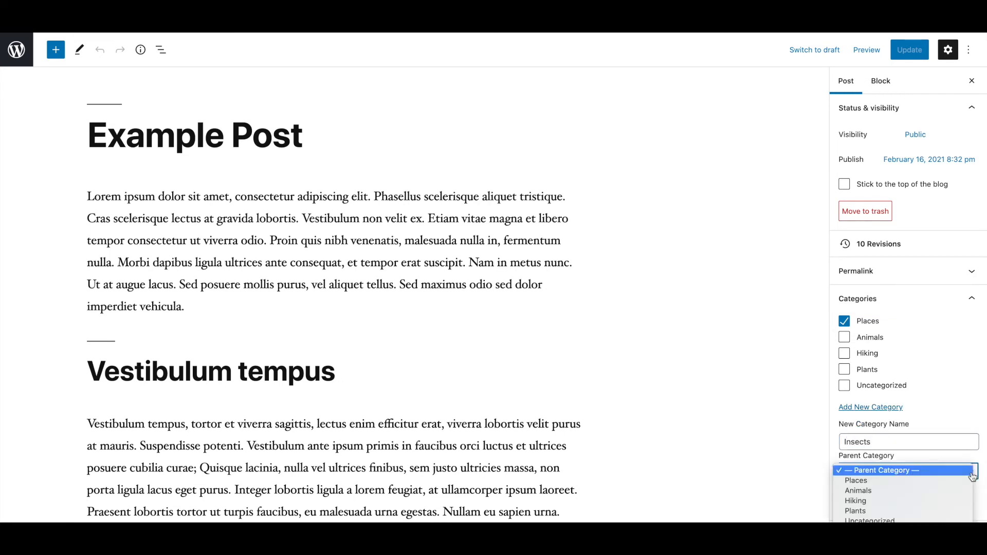
{"action": "left_click", "coordinate": [858, 490]}
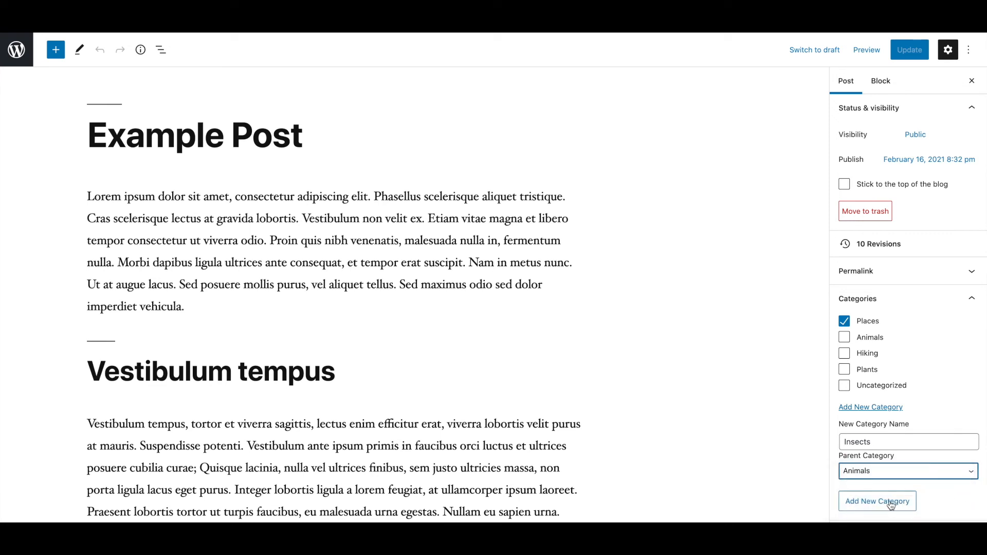
{"action": "left_click", "coordinate": [876, 502]}
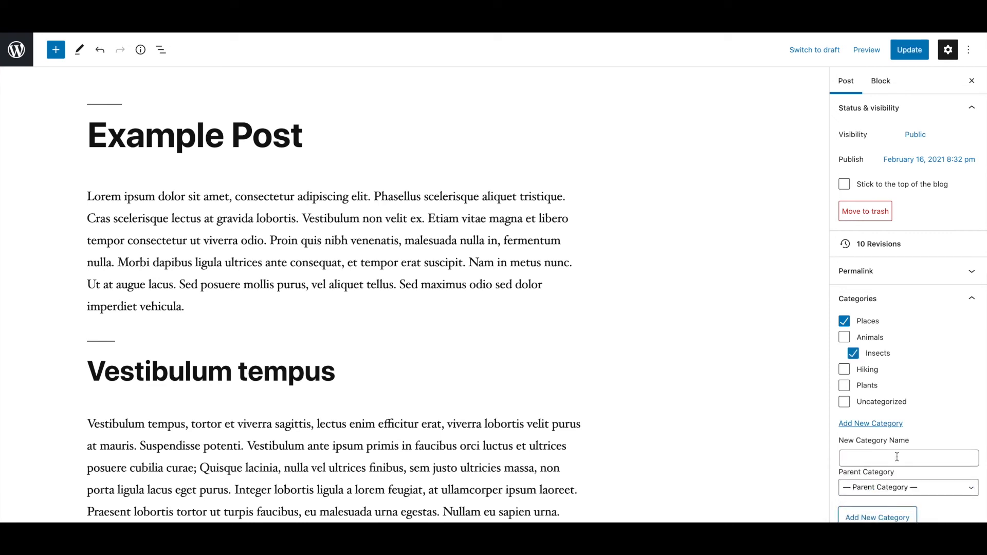
{"action": "mouse_move", "coordinate": [853, 353]}
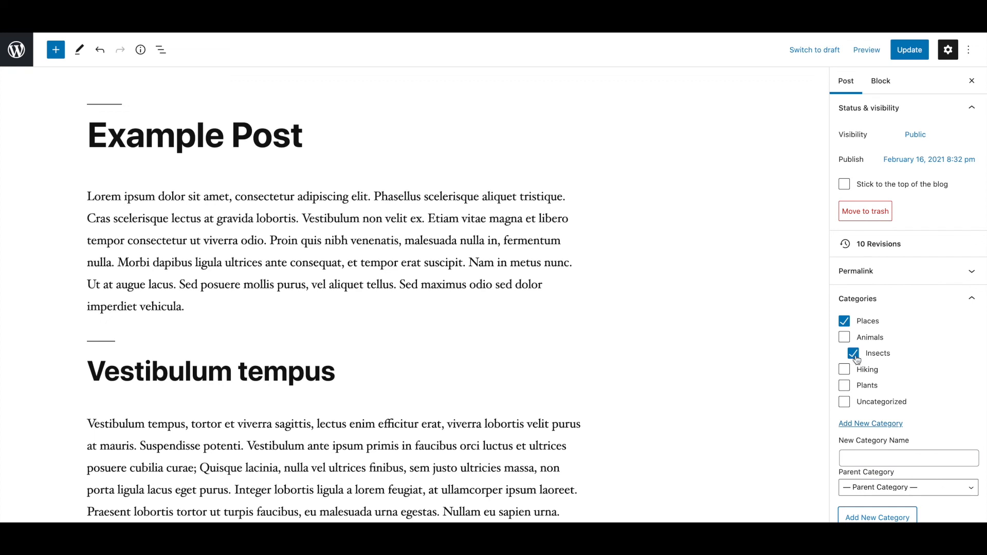
{"action": "left_click", "coordinate": [843, 353]}
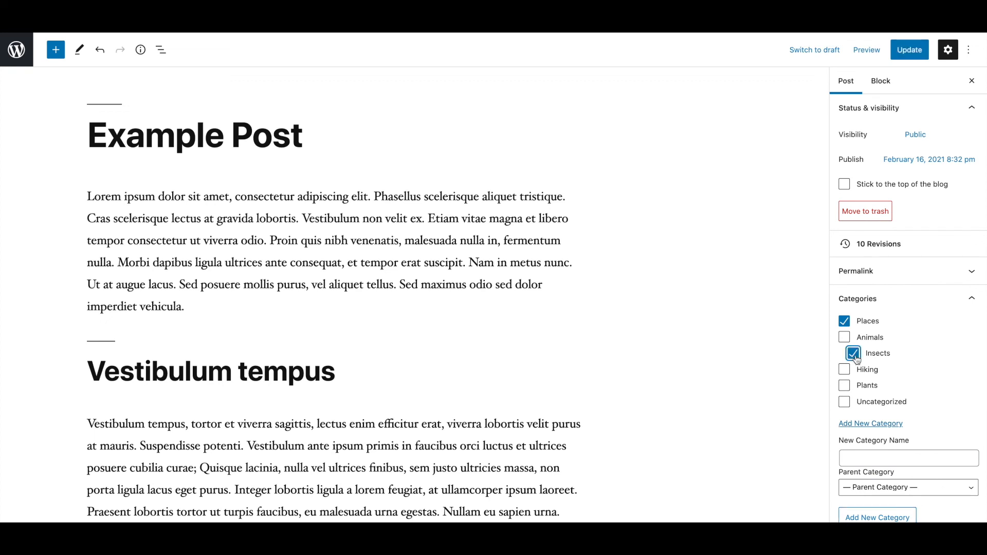